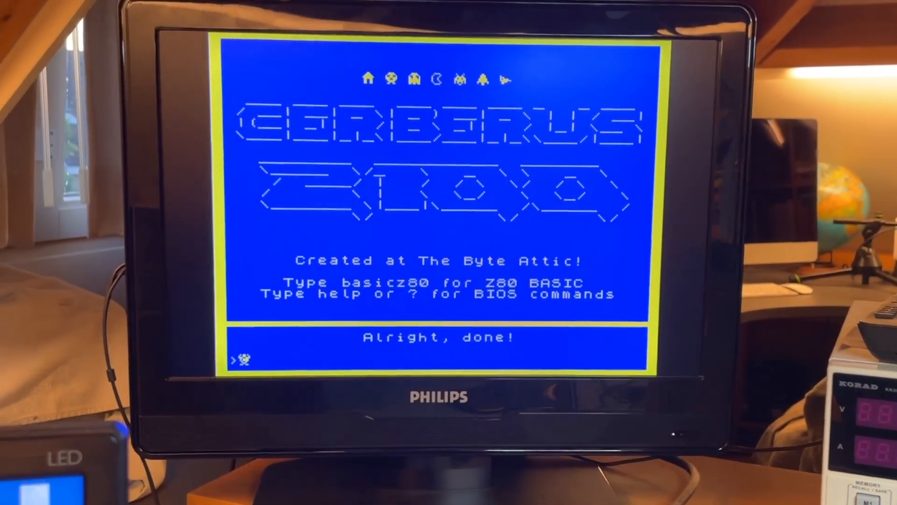
pyautogui.write('test')
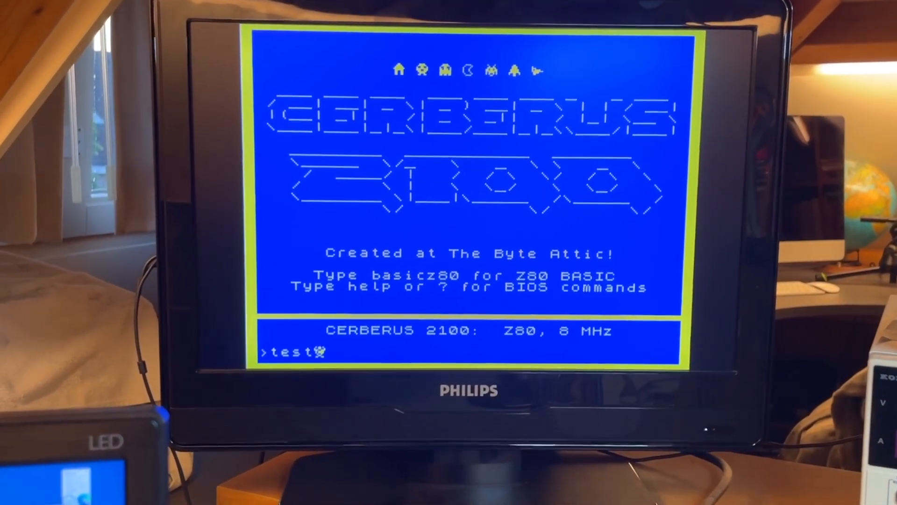
pyautogui.write('exp')
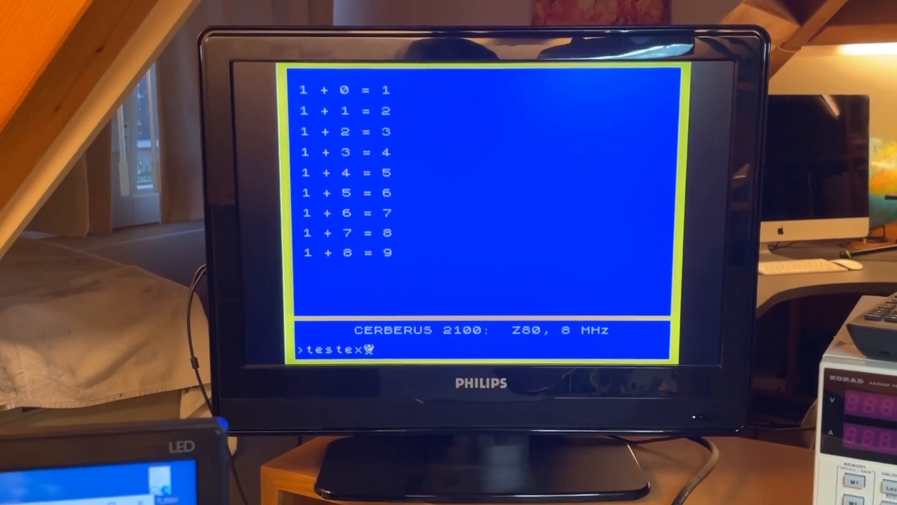
pyautogui.write('p')
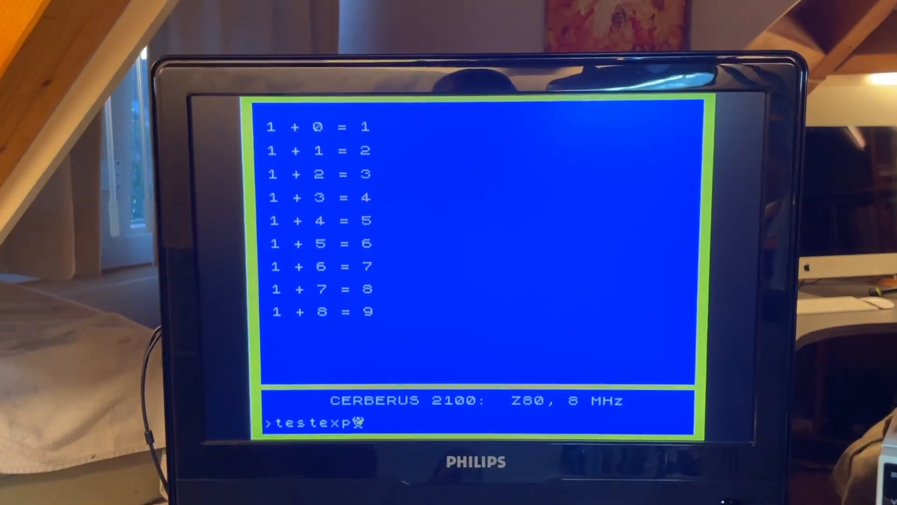